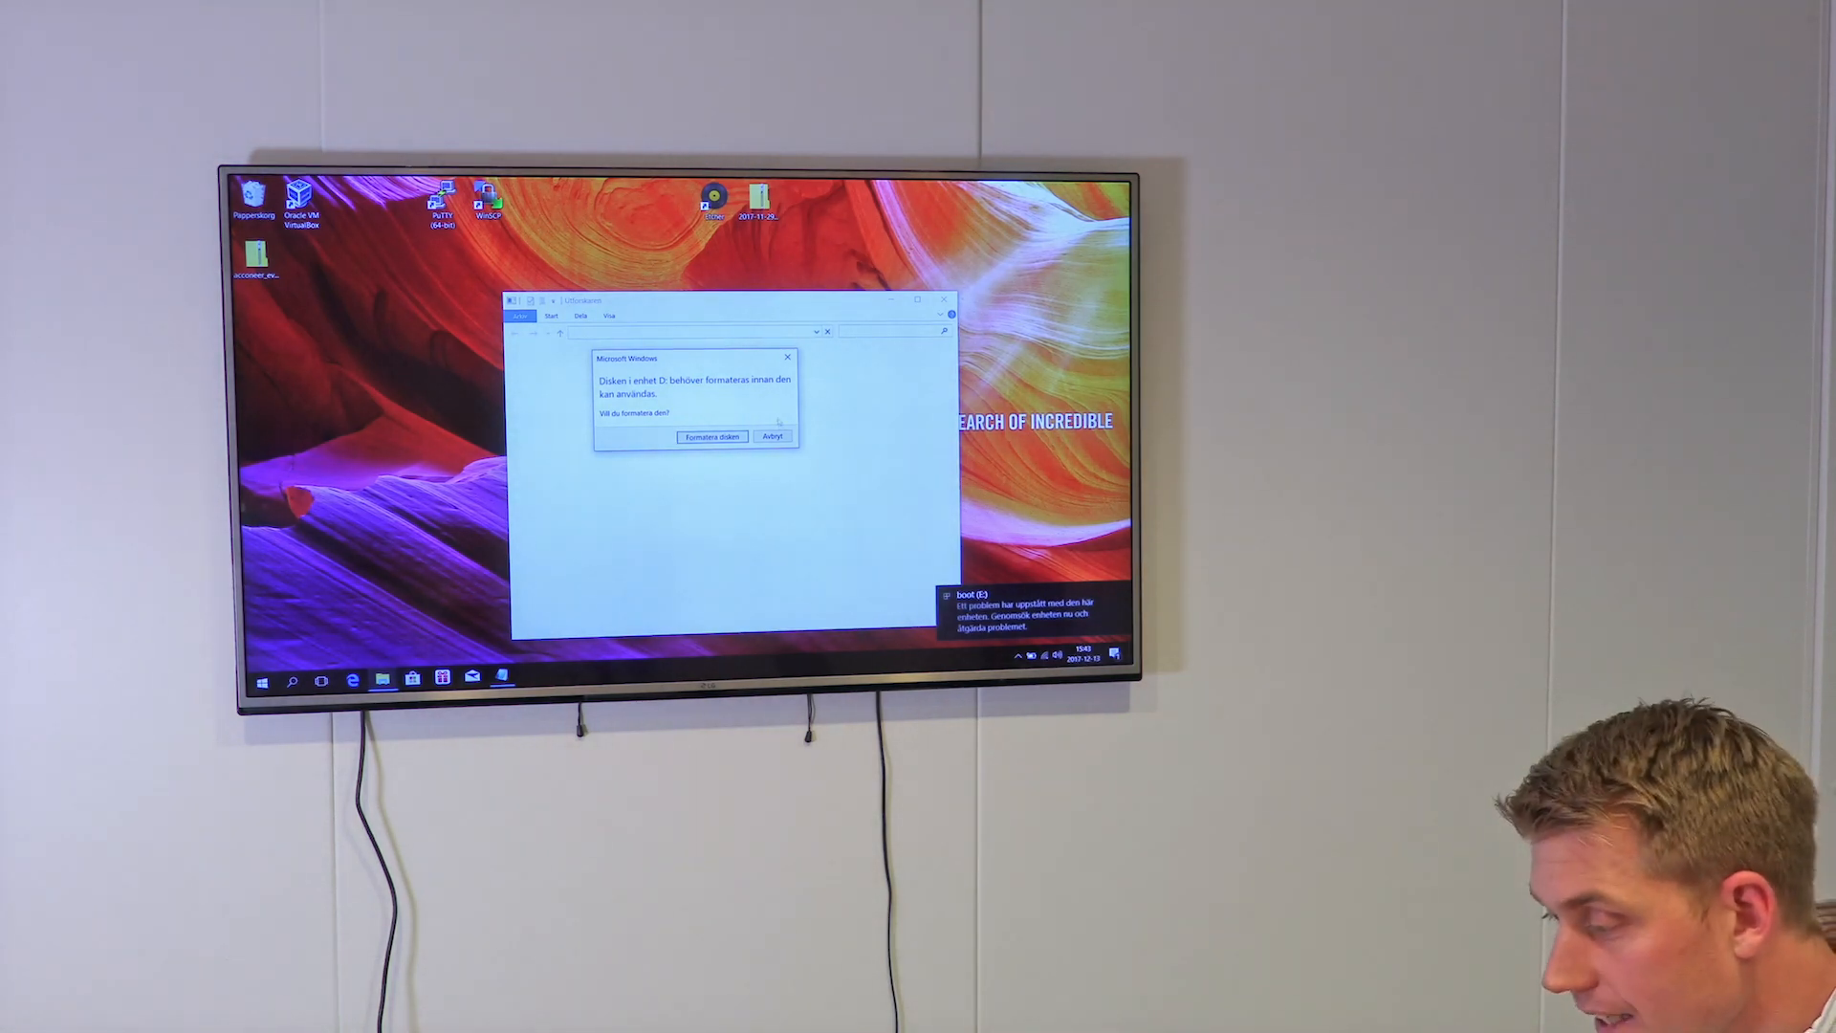
Close the empty drive window and cancel the format prompt for drive D:
left_click(771, 436)
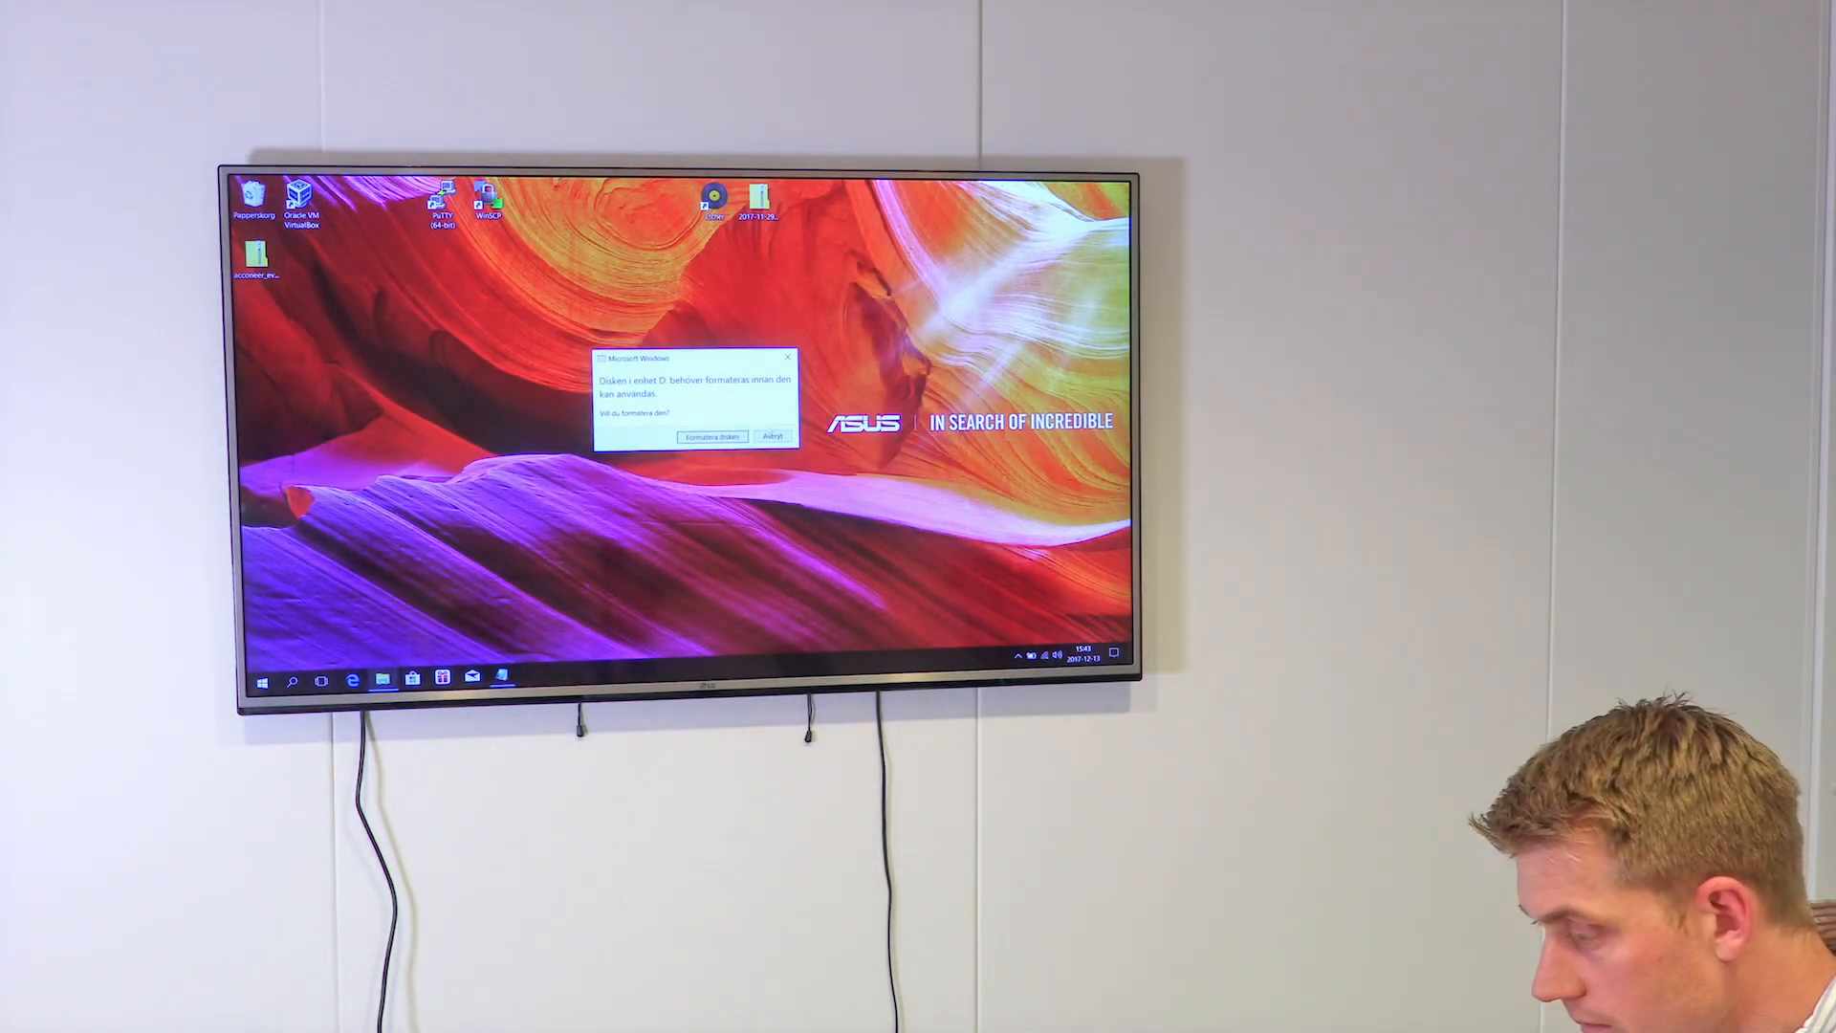
left_click(771, 436)
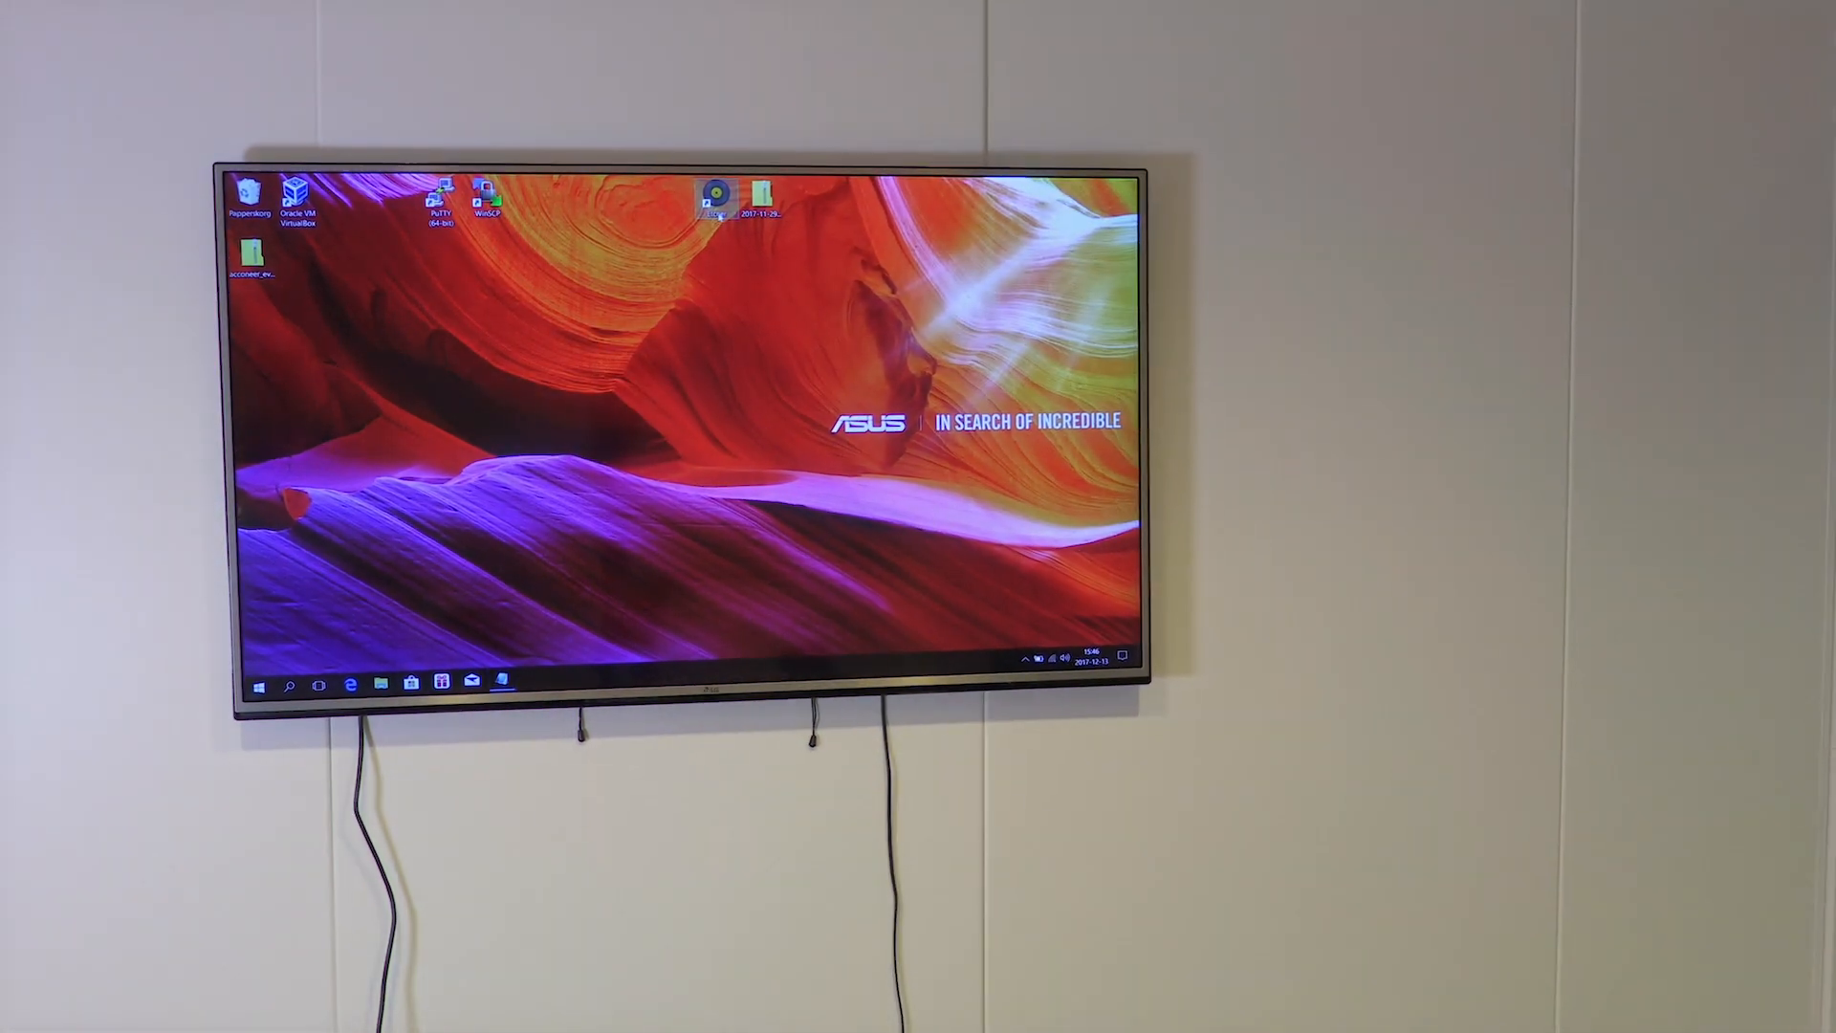